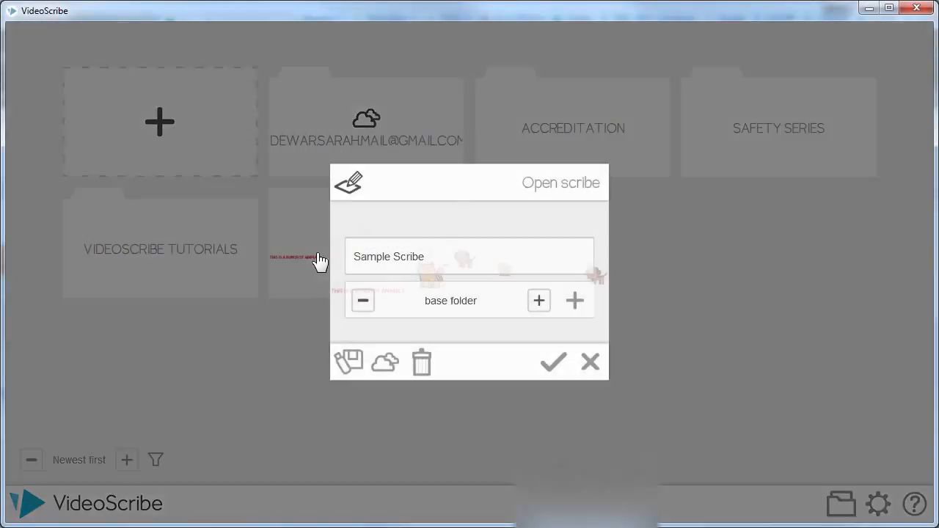
- Select the Sample Scribe thumbnail and confirm opening it
left_click(553, 362)
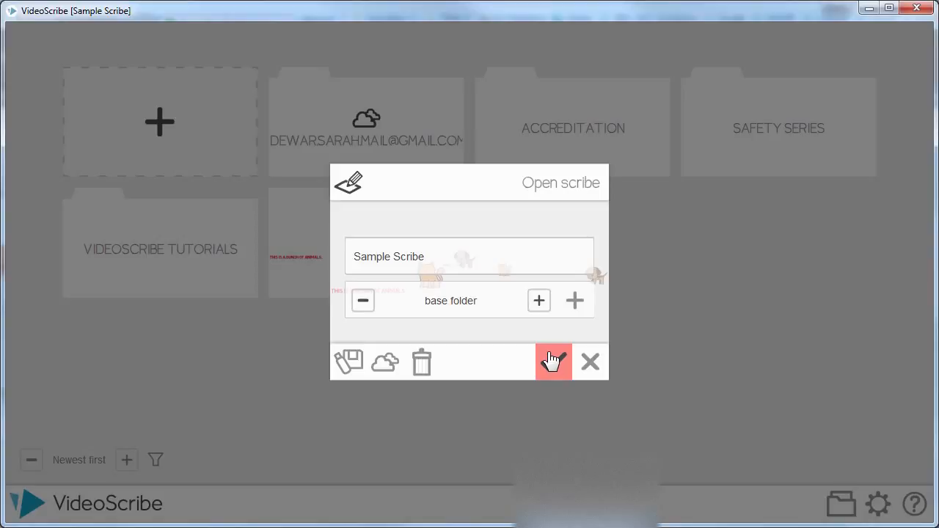
left_click(553, 362)
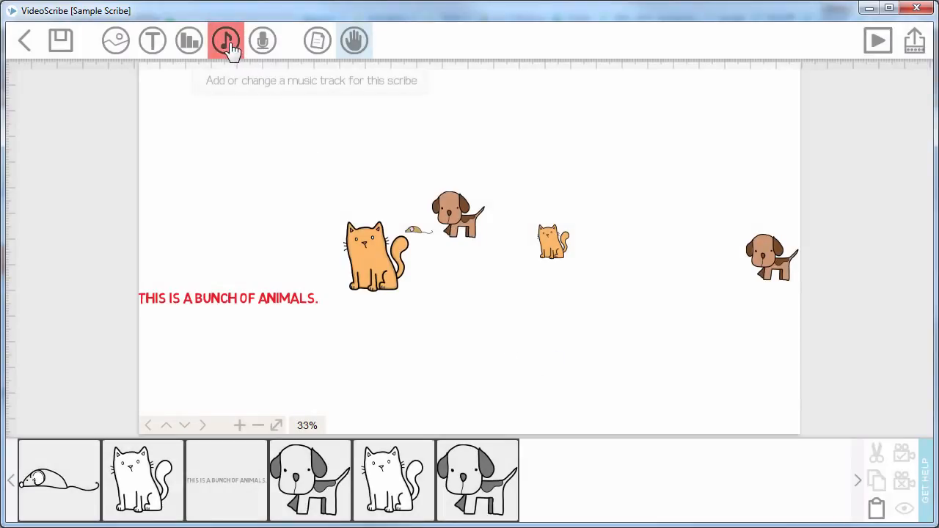
- Pick Brass Intro (0:46) as the music track, preview it, then choose Import MP3
left_click(225, 42)
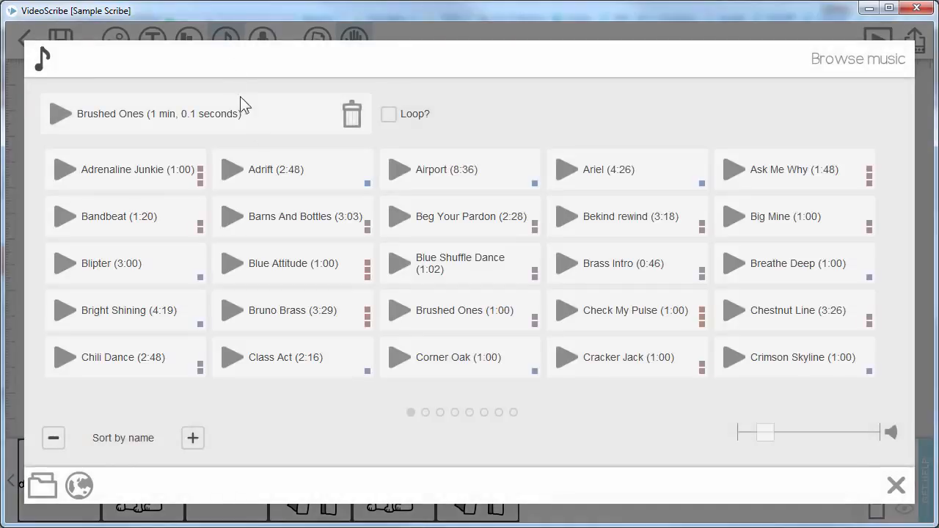
mouse_move(382, 339)
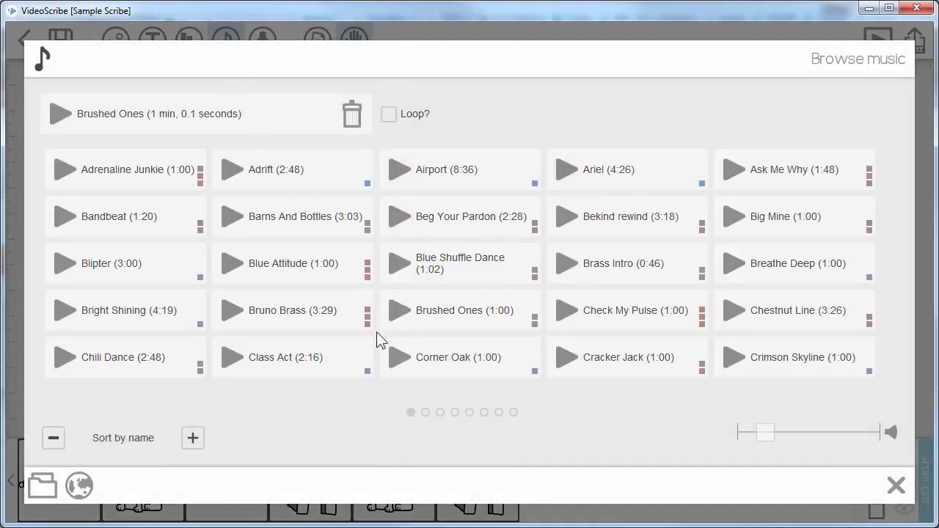
mouse_move(361, 228)
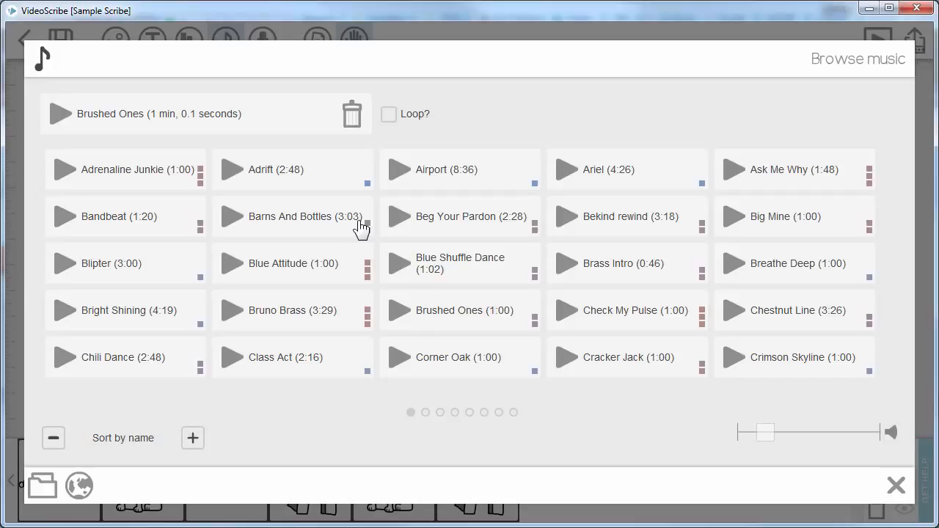
mouse_move(626, 274)
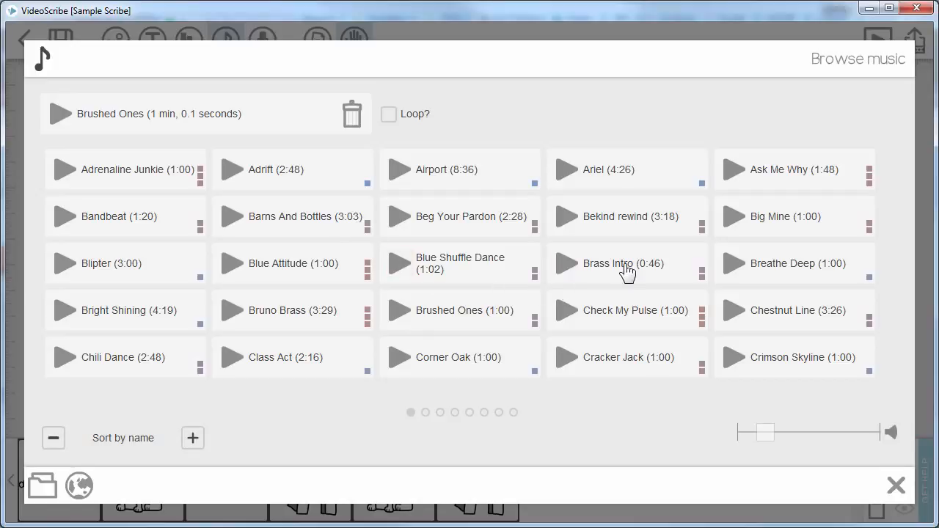
left_click(623, 263)
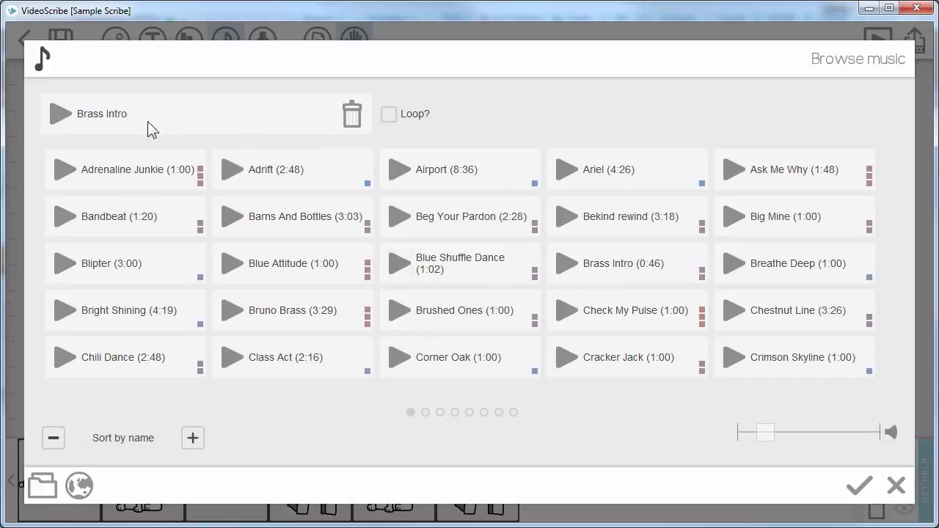
left_click(60, 113)
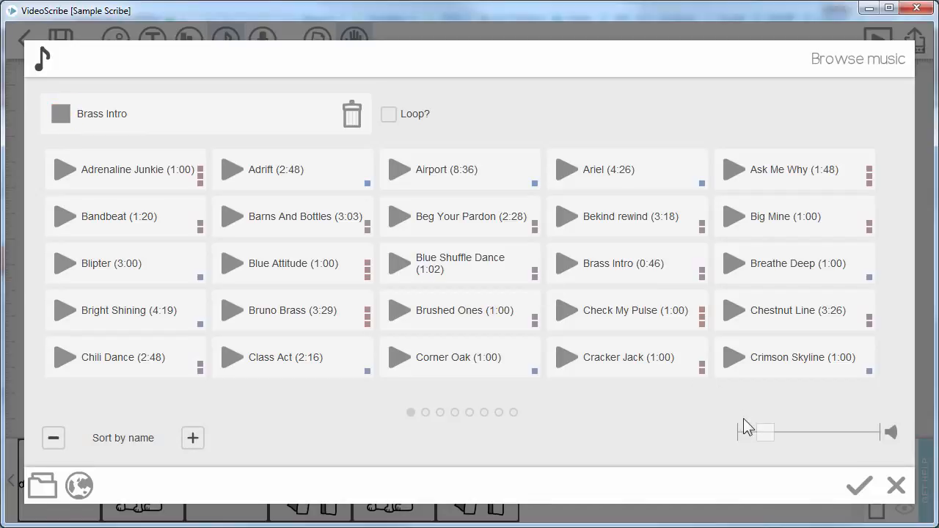
mouse_move(833, 433)
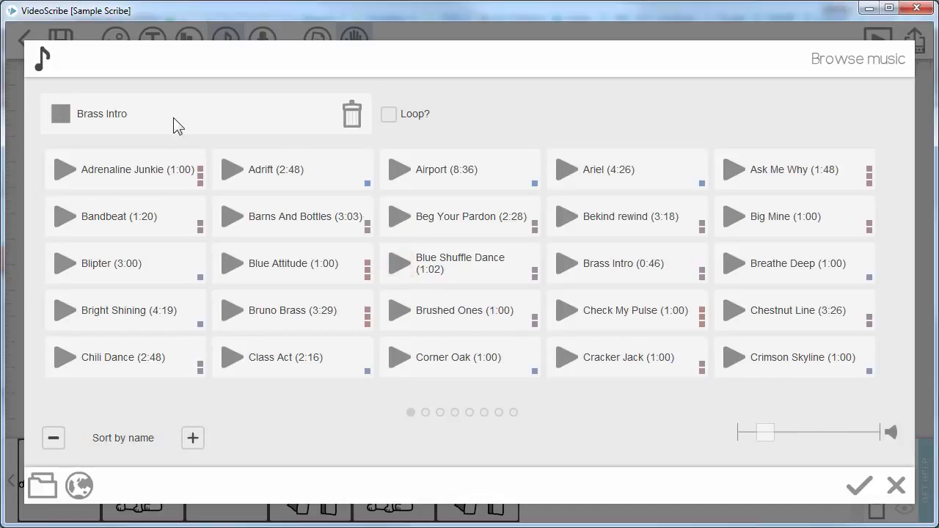
mouse_move(351, 117)
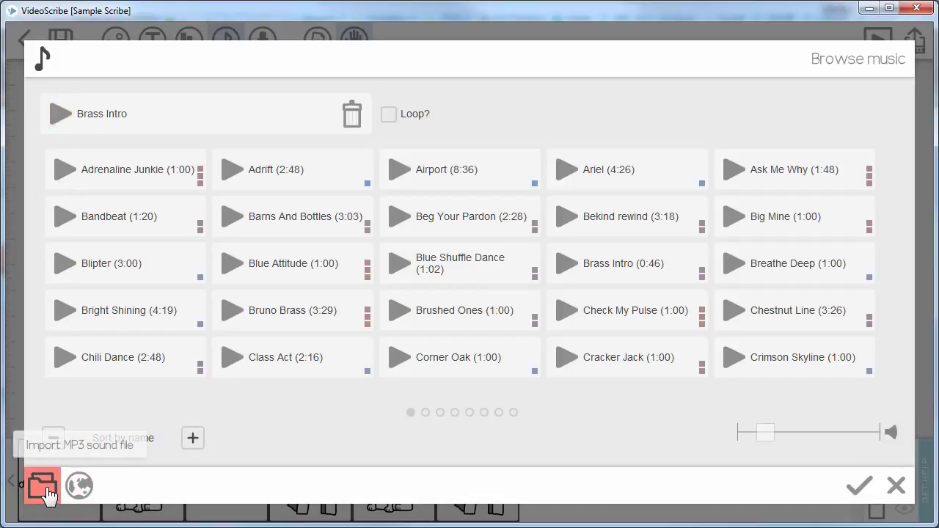
left_click(893, 486)
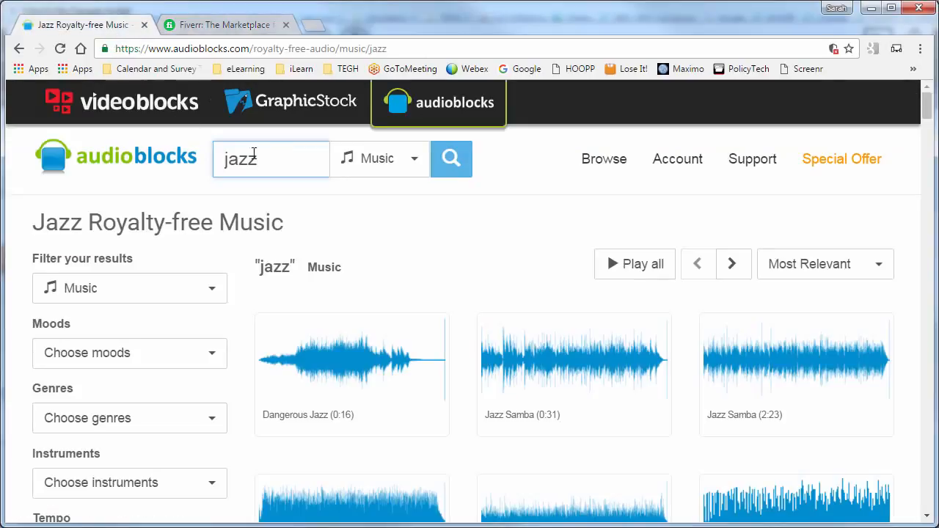
mouse_move(294, 157)
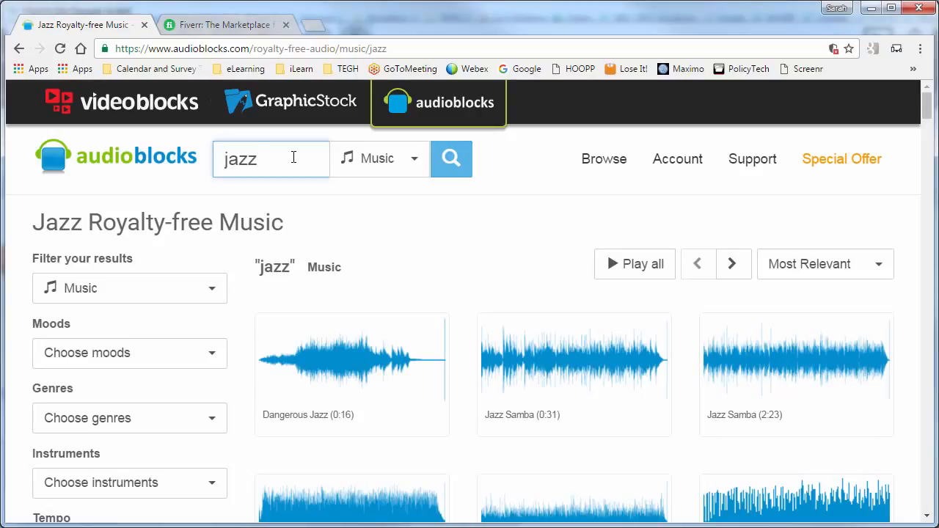
mouse_move(432, 292)
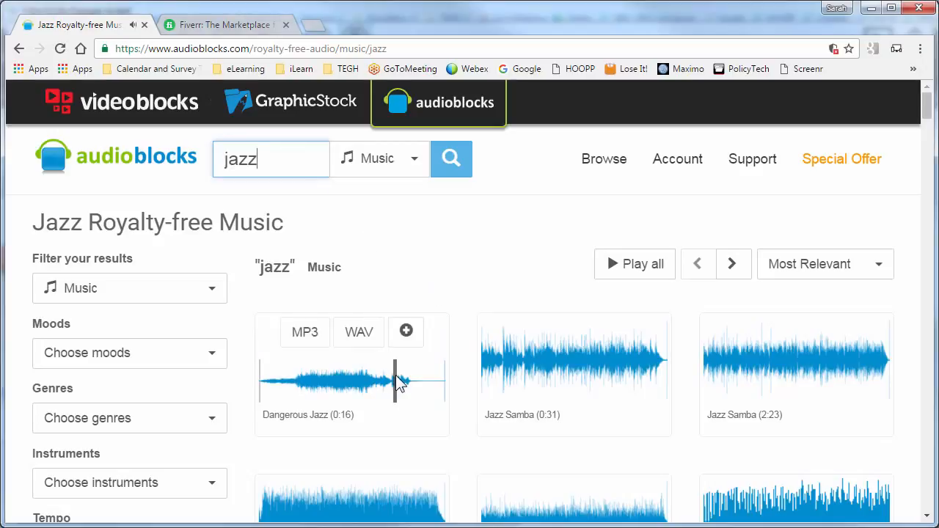
mouse_move(580, 371)
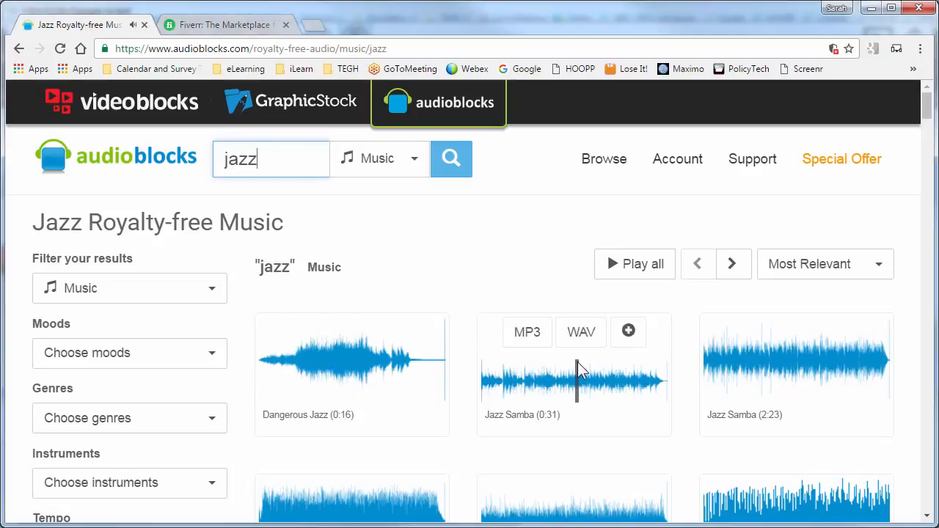
mouse_move(466, 463)
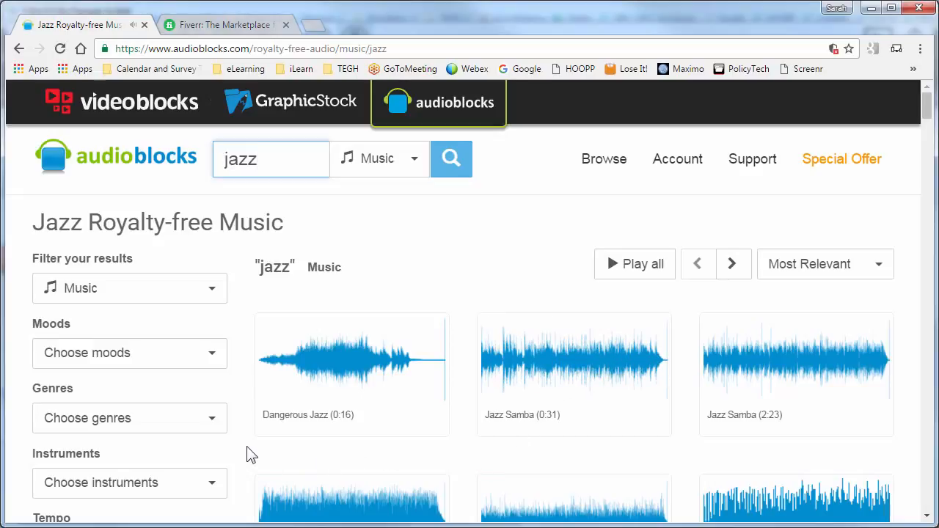
mouse_move(237, 470)
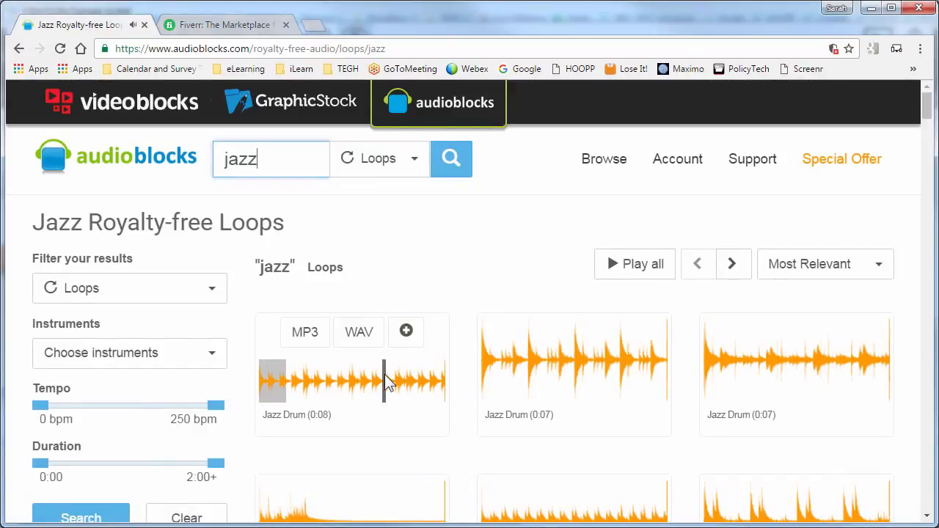
mouse_move(455, 274)
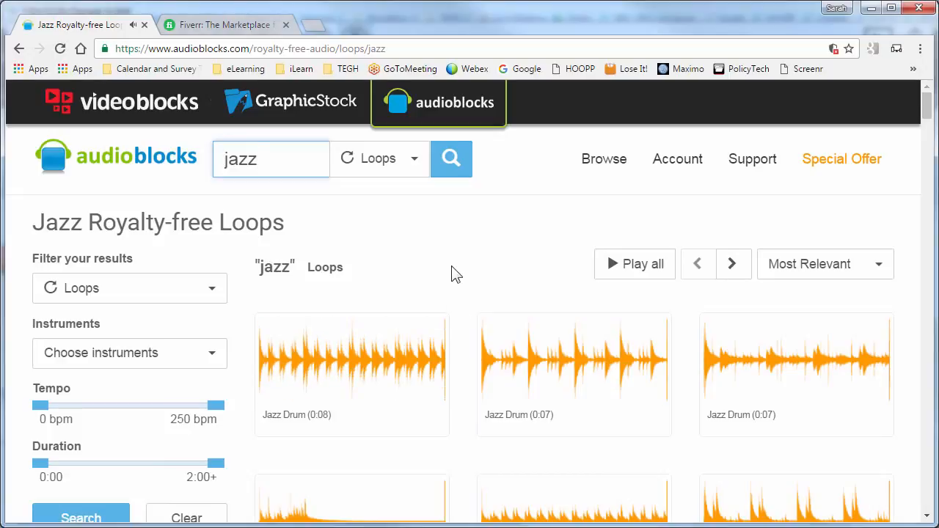
- Return to the VideoScribe Sample Scribe project after previewing jazz tracks and loops
left_click(271, 159)
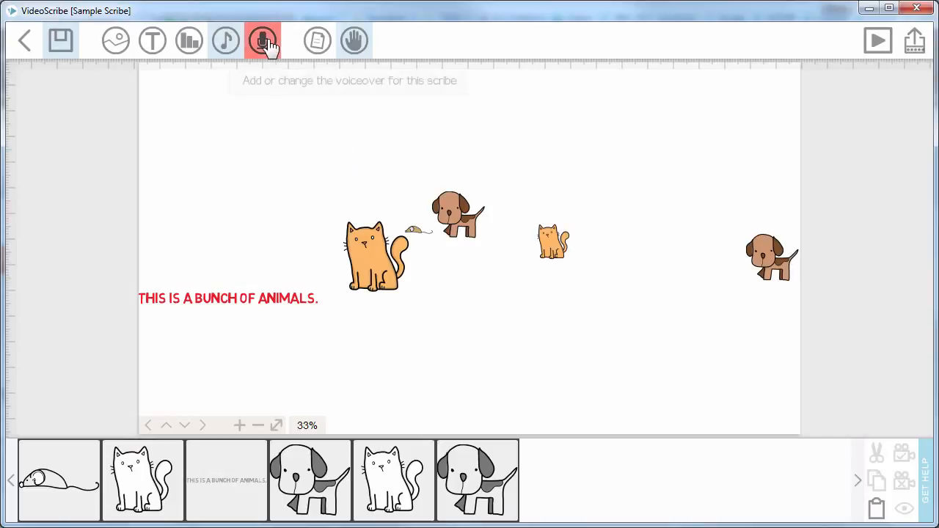
left_click(262, 39)
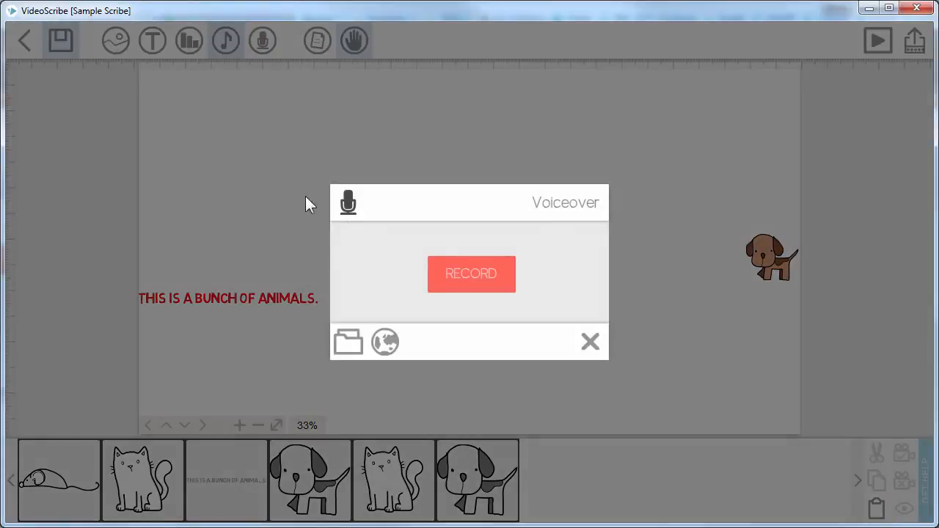
mouse_move(505, 284)
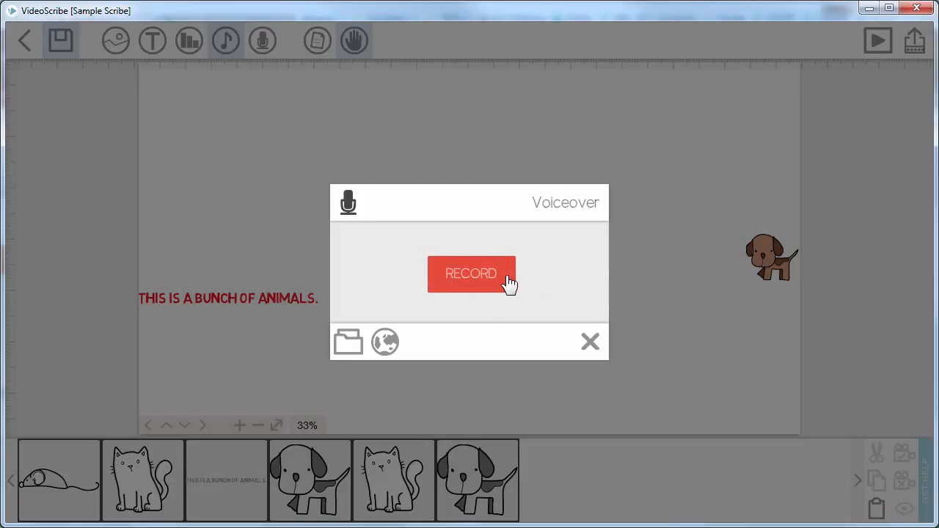
mouse_move(348, 343)
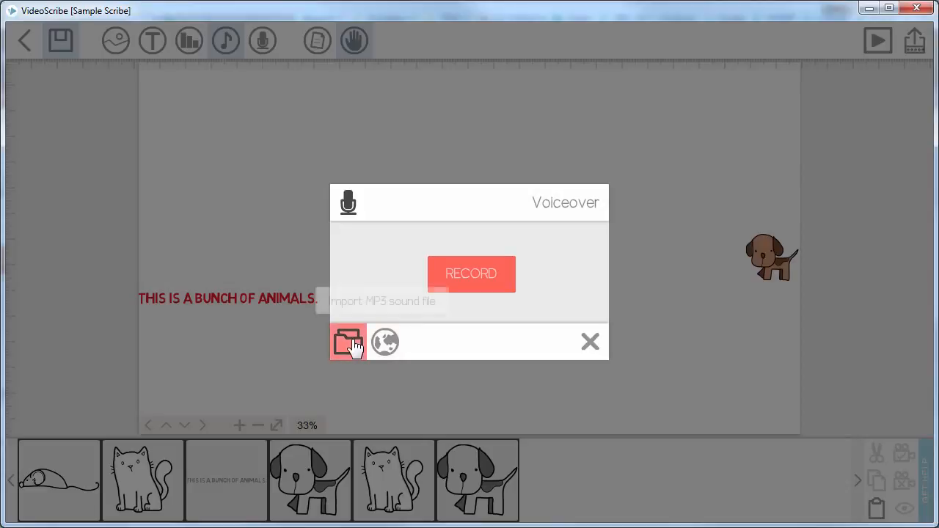
mouse_move(558, 342)
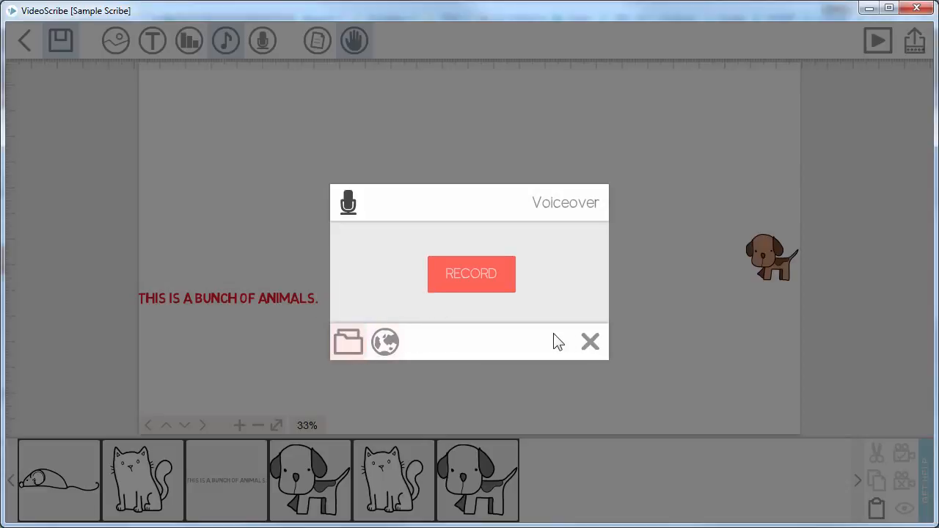
left_click(590, 341)
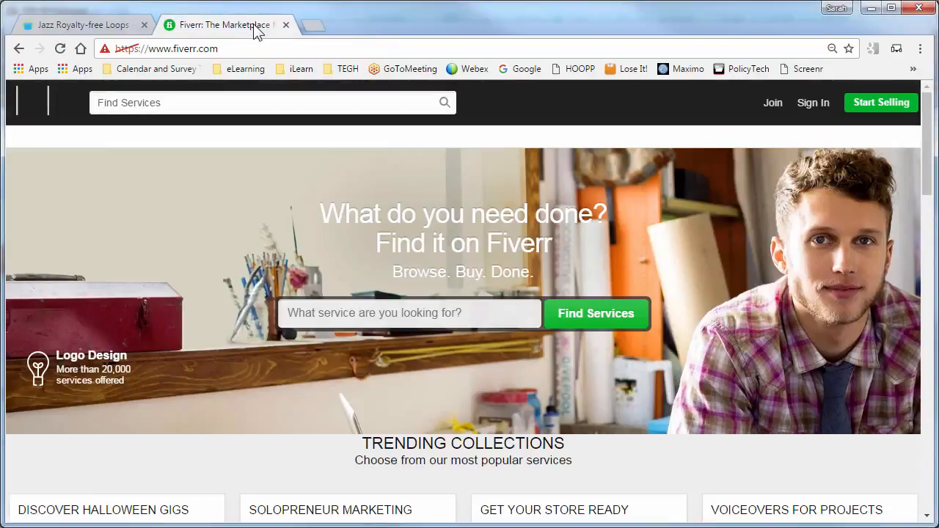
mouse_move(366, 206)
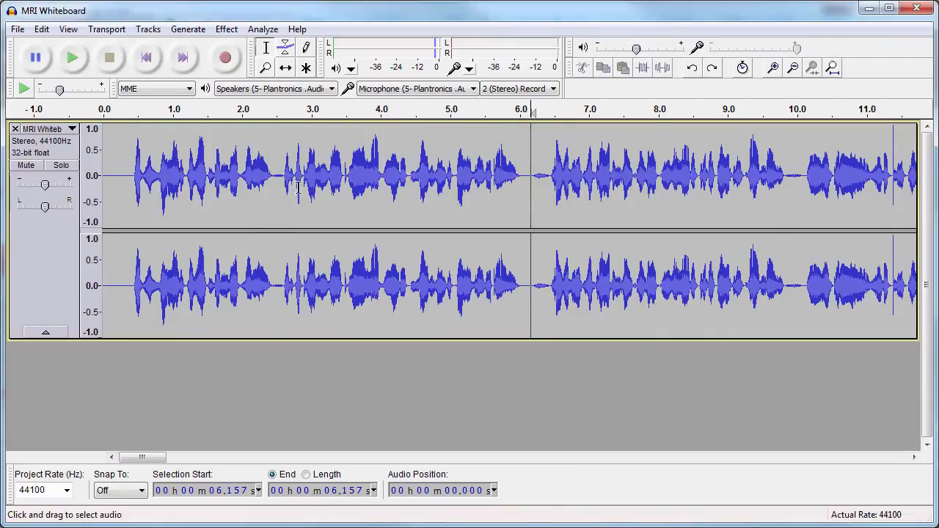
- Open Audacity's Effect menu for the MRI Whiteboard track
left_click(226, 28)
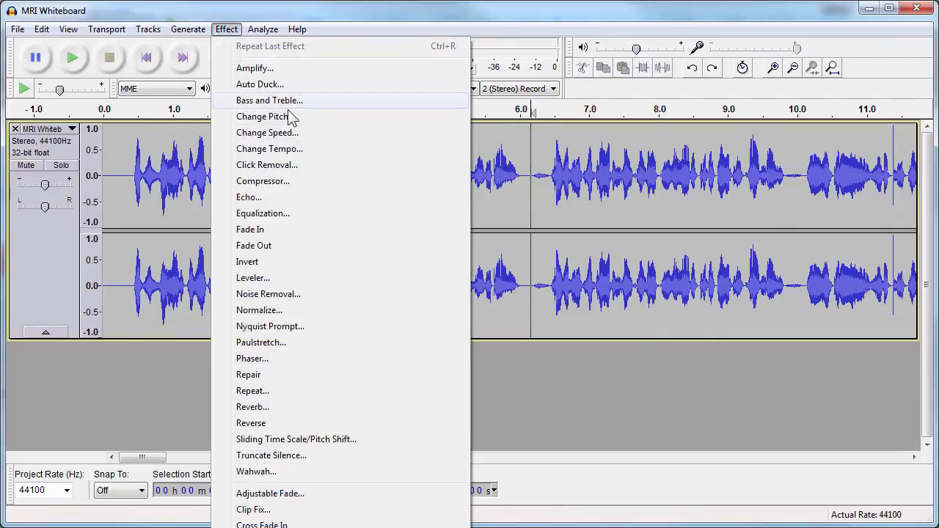
mouse_move(296, 152)
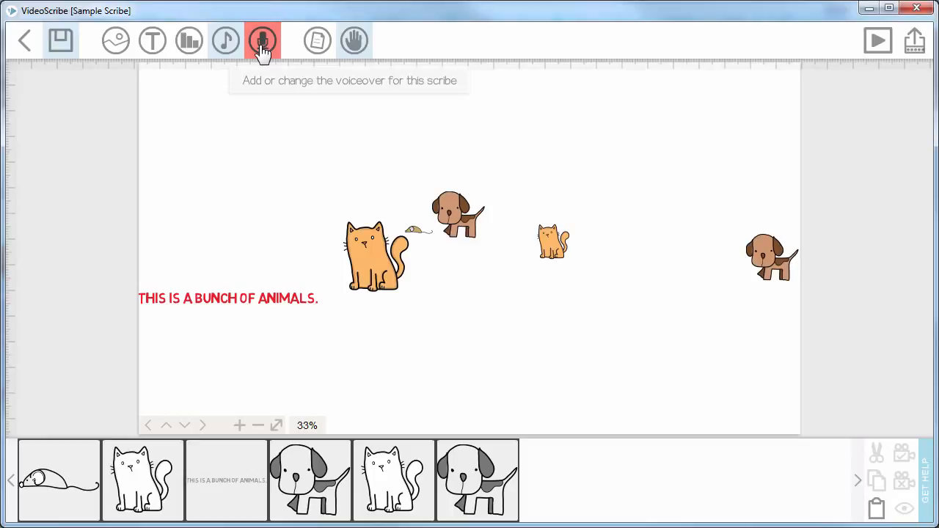
mouse_move(225, 41)
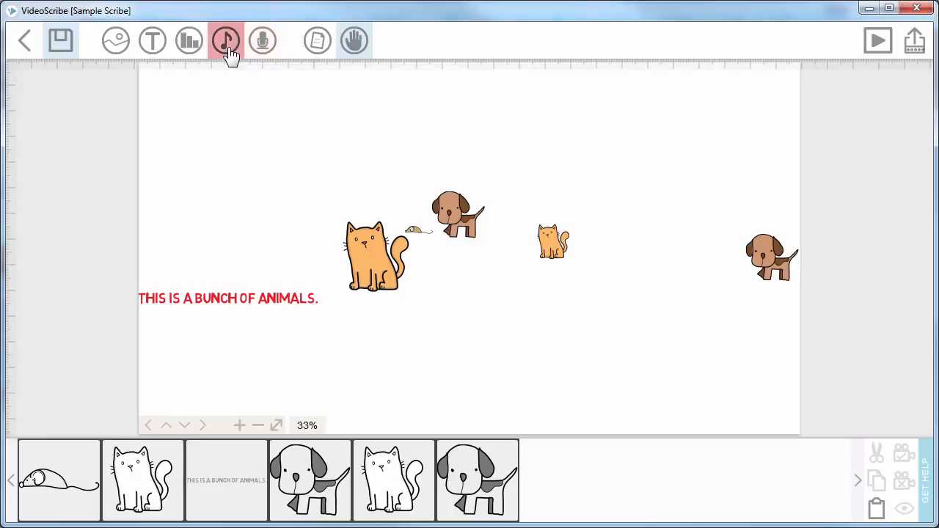
mouse_move(223, 41)
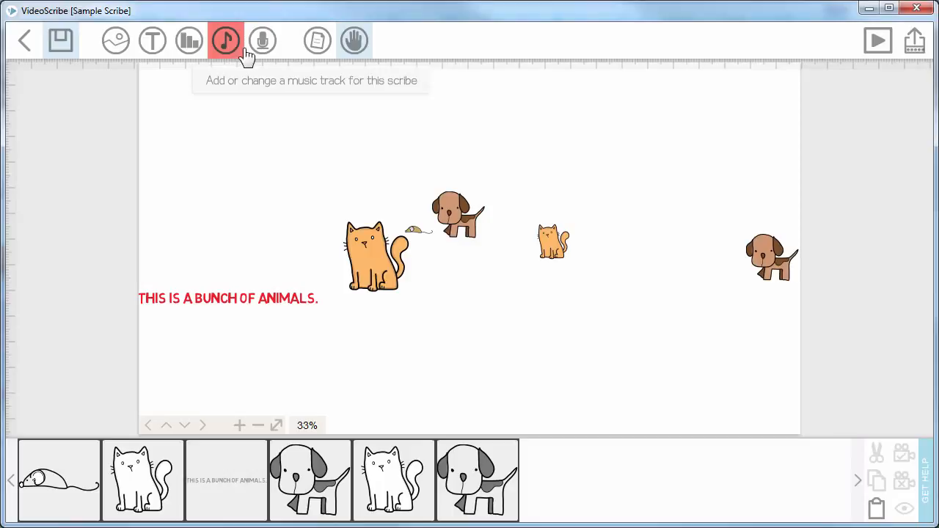
mouse_move(262, 40)
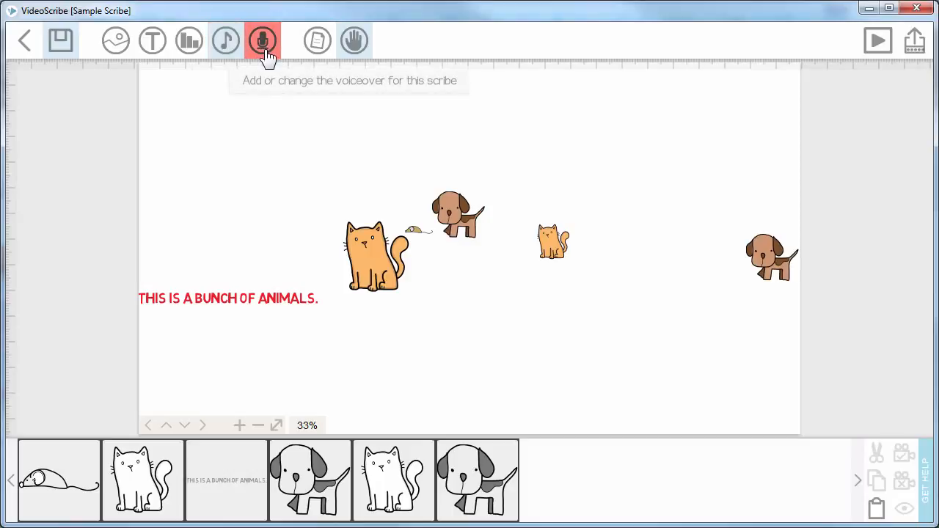